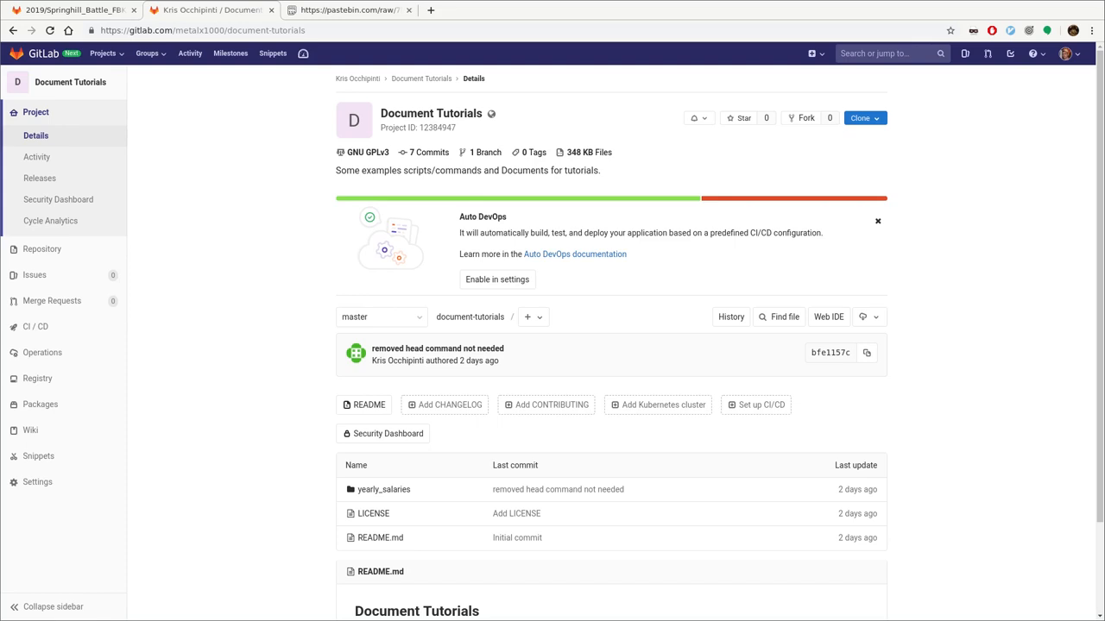
{"action": "mouse_move", "coordinate": [1058, 5]}
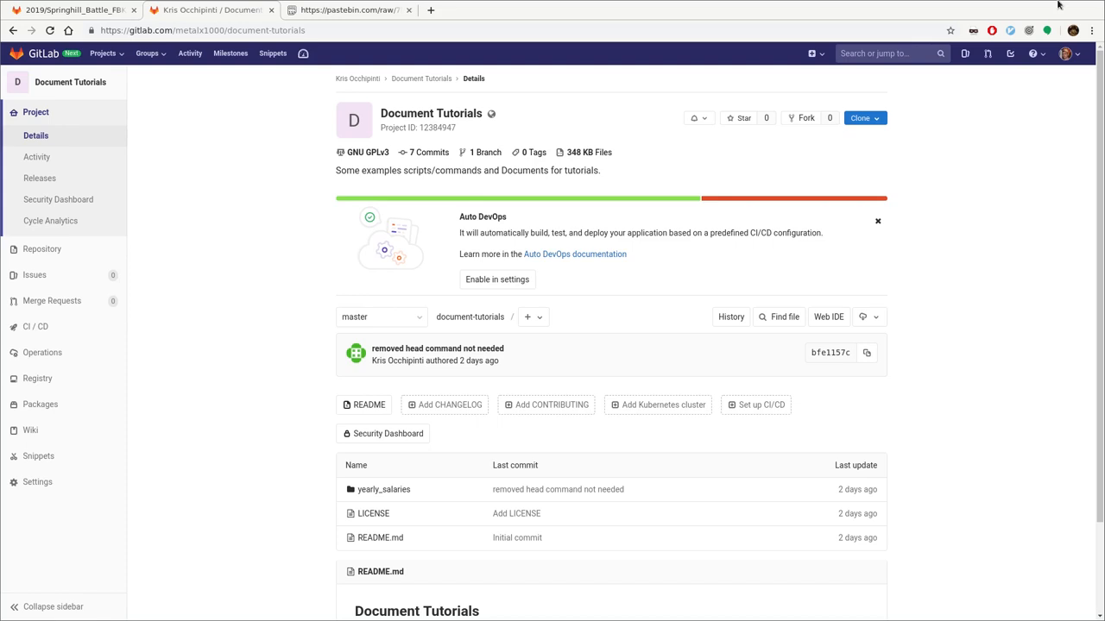
{"action": "mouse_move", "coordinate": [181, 30]}
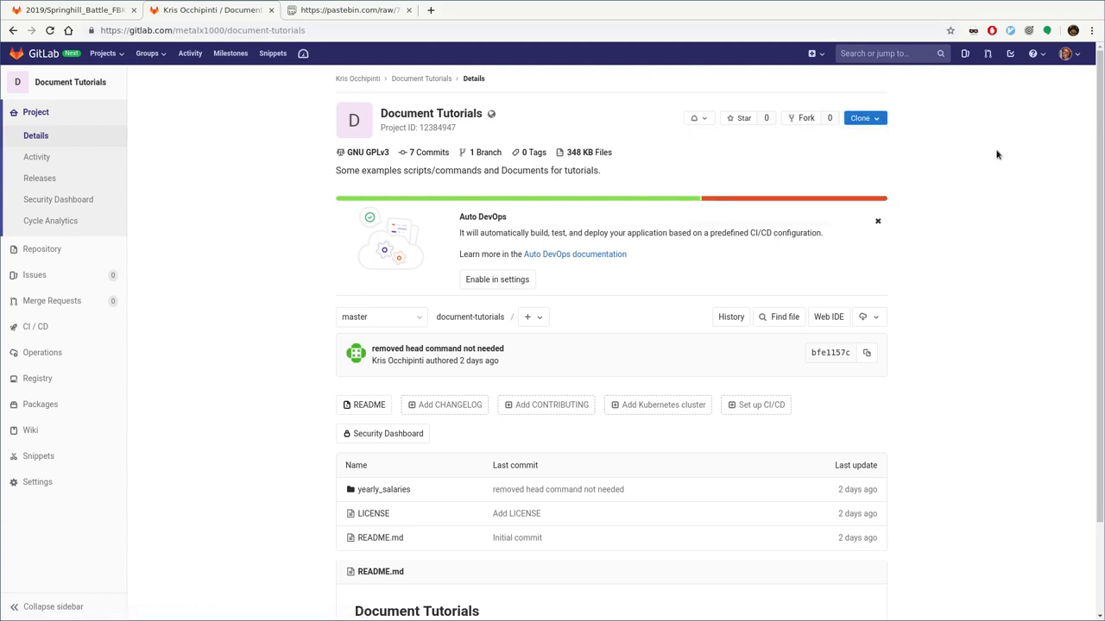
{"action": "mouse_move", "coordinate": [862, 316]}
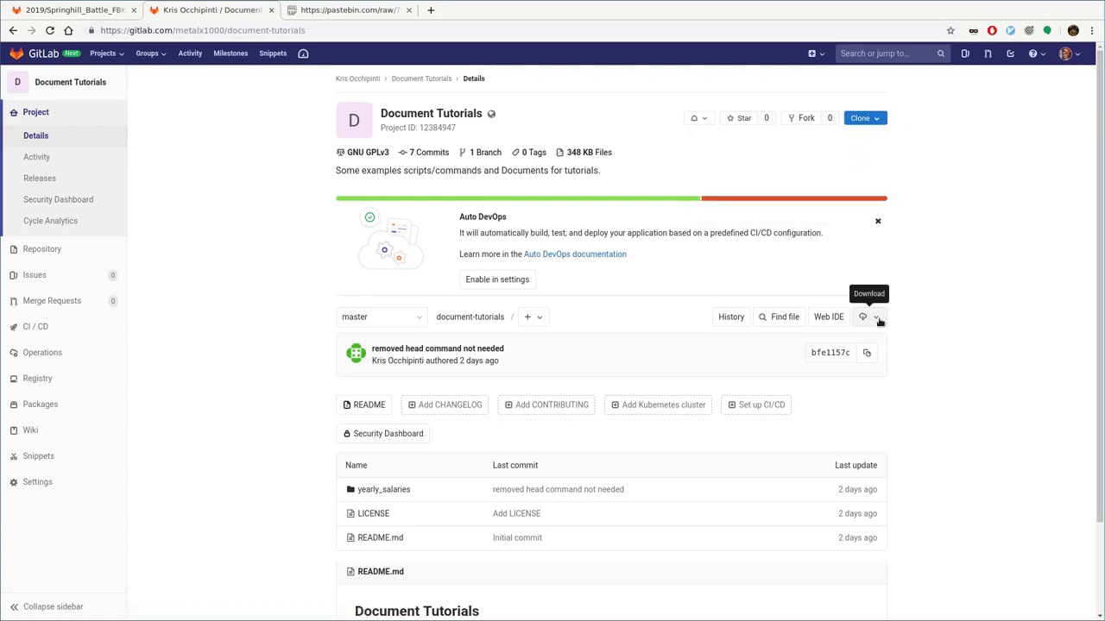
{"action": "mouse_move", "coordinate": [978, 301]}
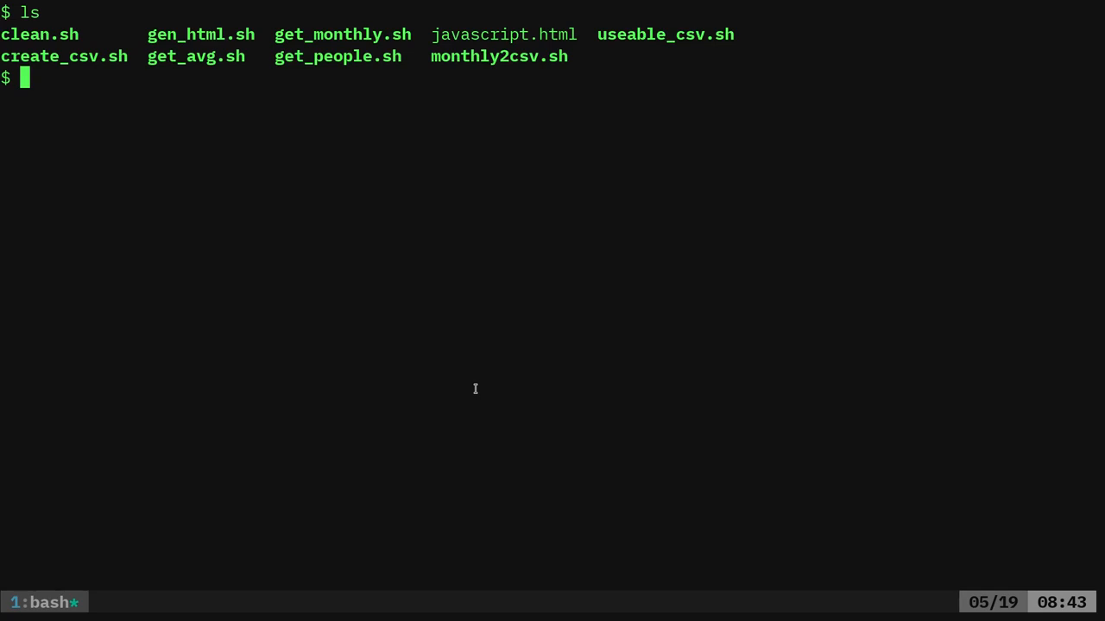
Copy the get_people.sh file name and display the script's contents with cat.
{"action": "double_click", "coordinate": [337, 56]}
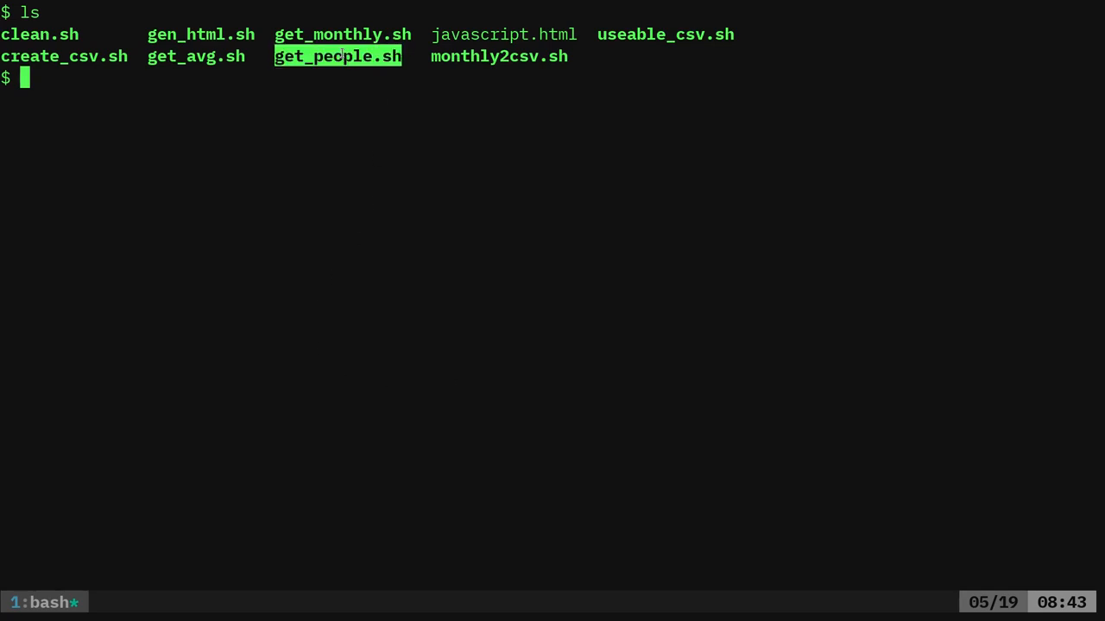
{"action": "type", "text": "cat get_people.sh"}
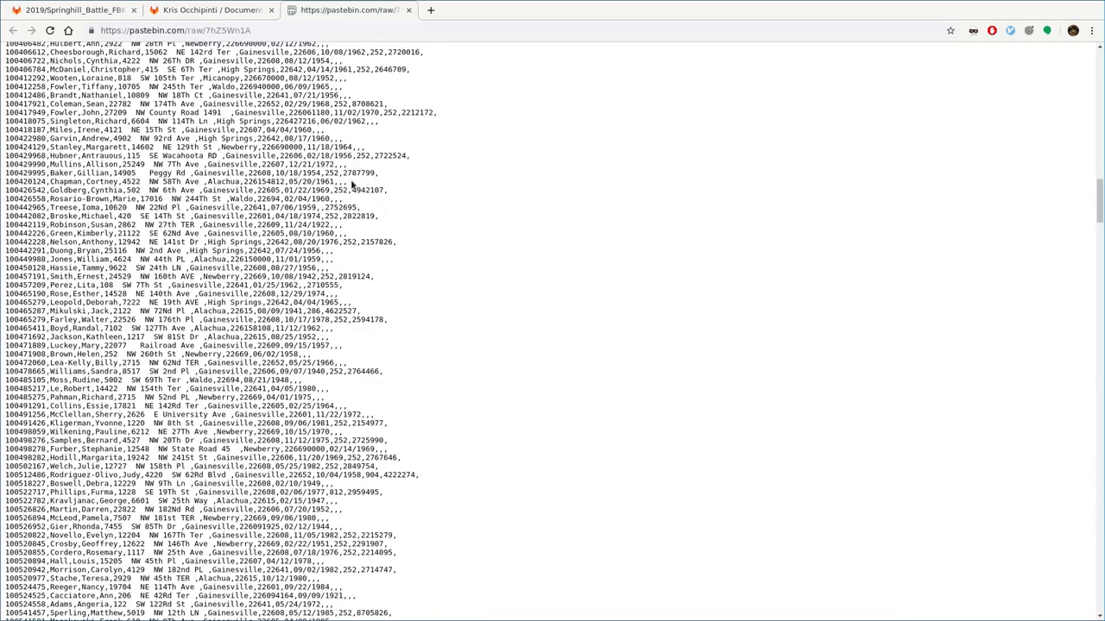
{"action": "scroll", "scroll_direction": "down", "scroll_amount": 3}
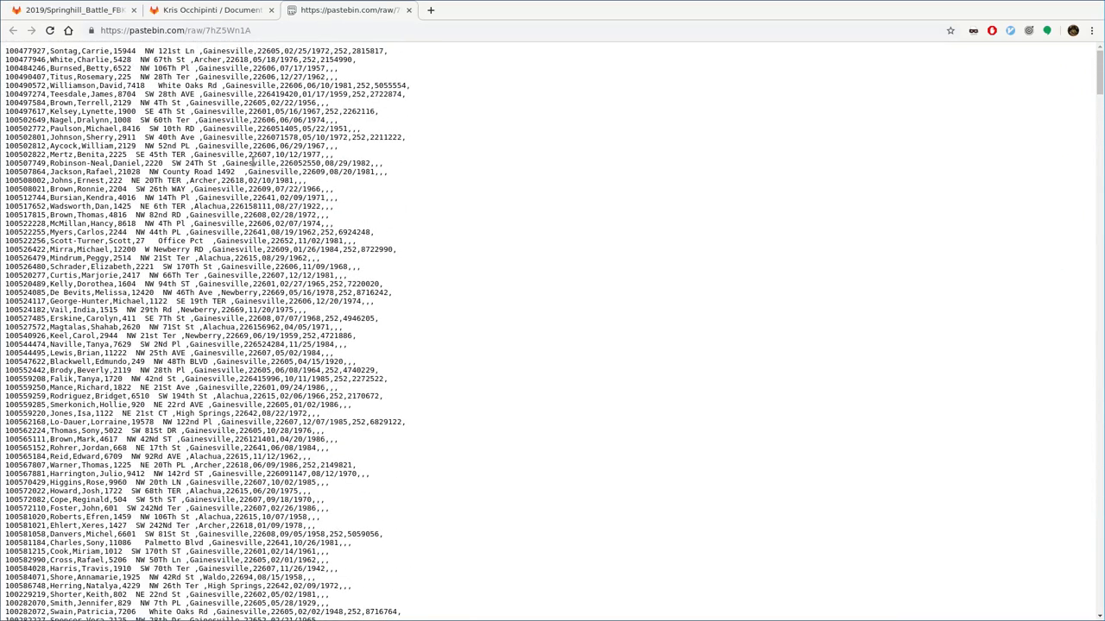
{"action": "mouse_move", "coordinate": [431, 255]}
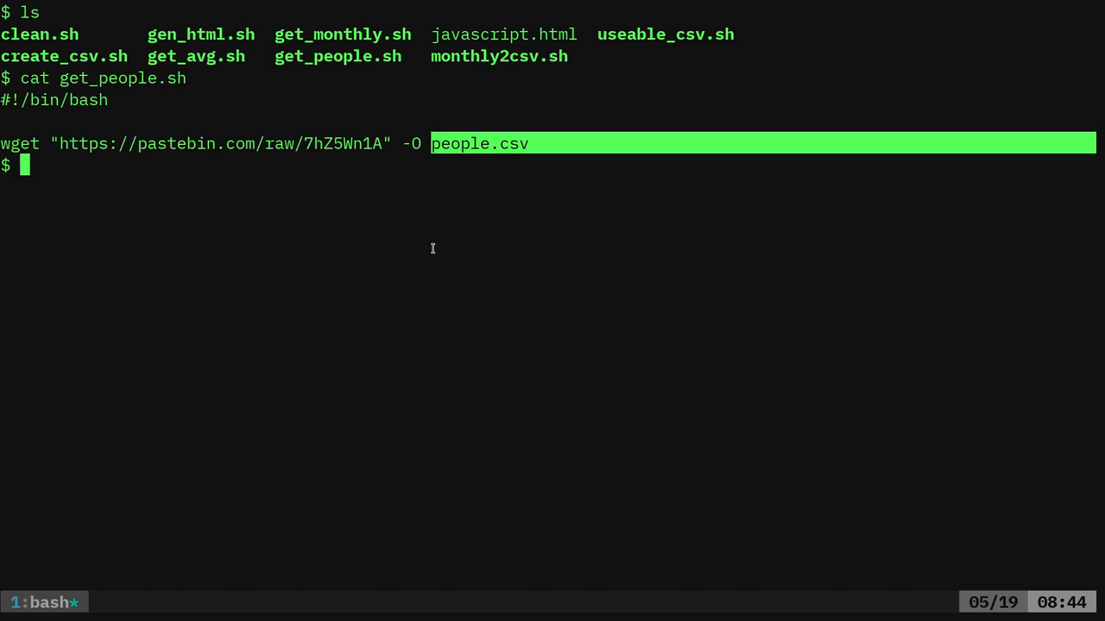
Run ./get_people.sh to download people.csv, then cat people.csv to check it.
{"action": "type", "text": "./"}
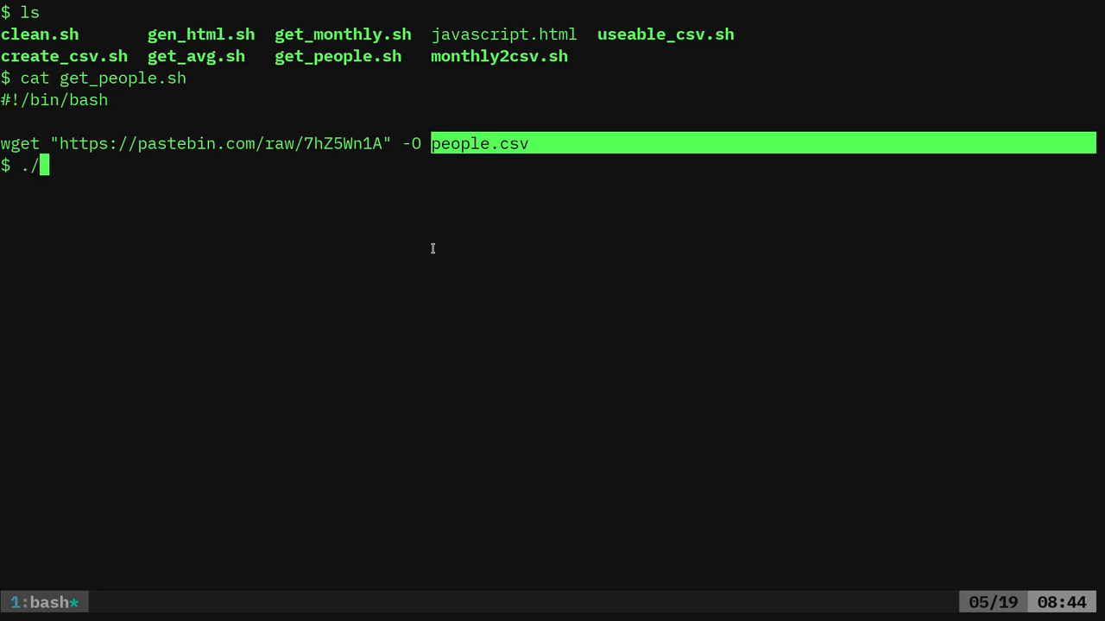
{"action": "type", "text": "peo"}
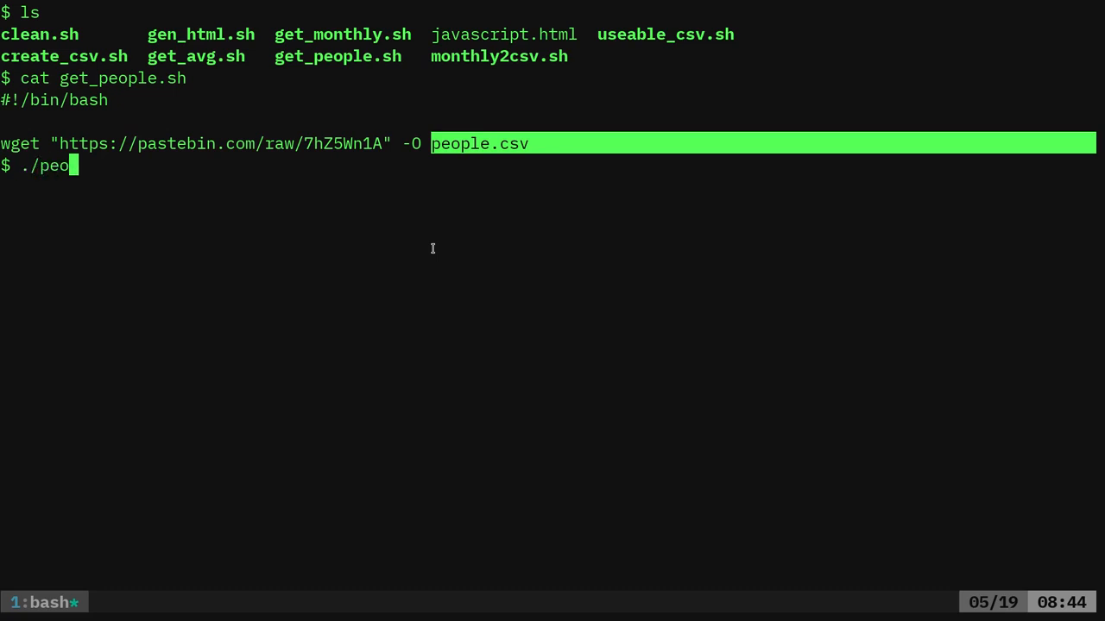
{"action": "type", "text": "ple"}
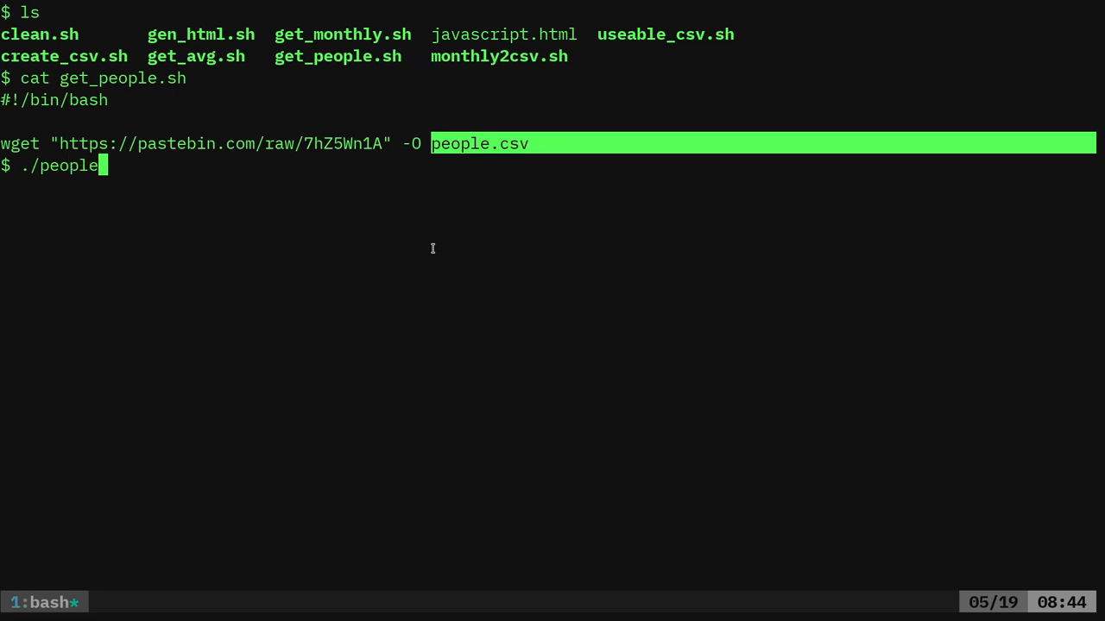
{"action": "key", "text": "BackSpace"}
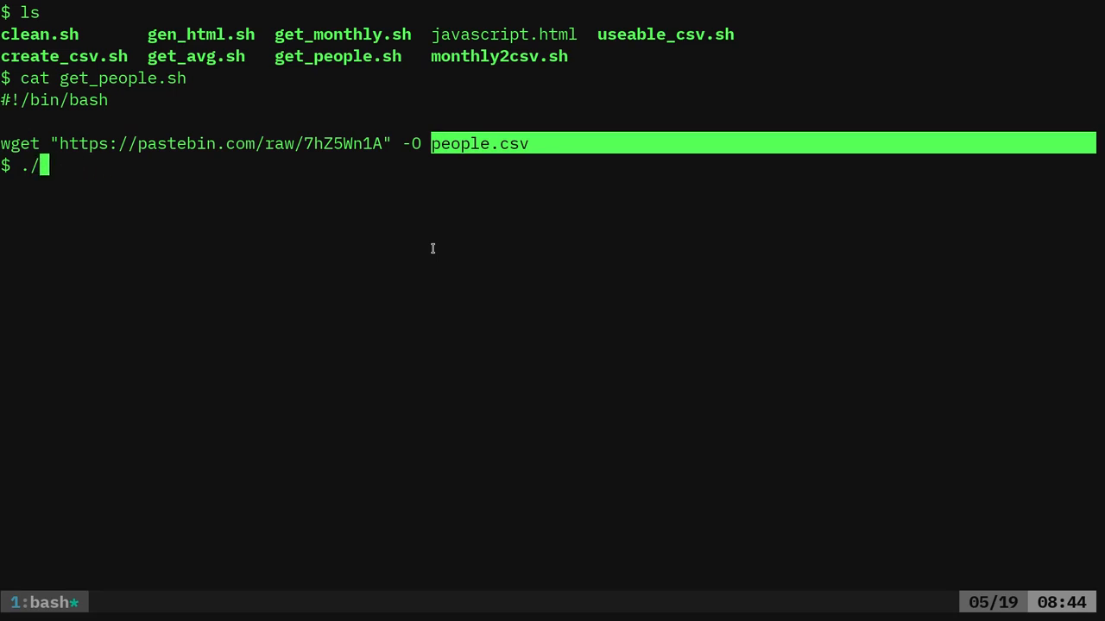
{"action": "type", "text": "get_people.sh"}
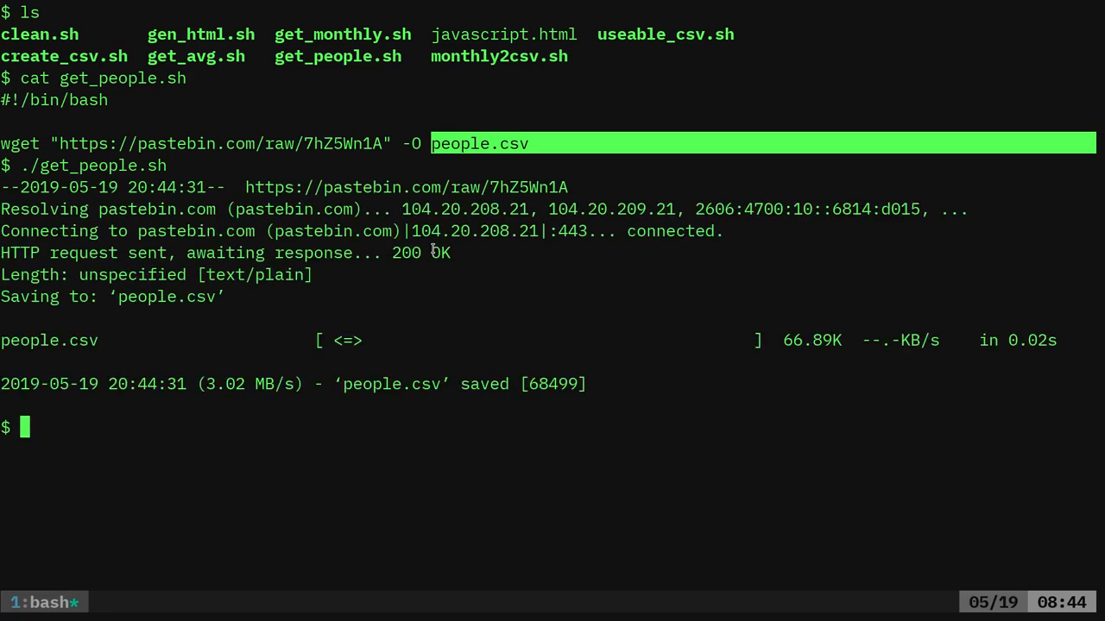
{"action": "type", "text": "cat people.csv"}
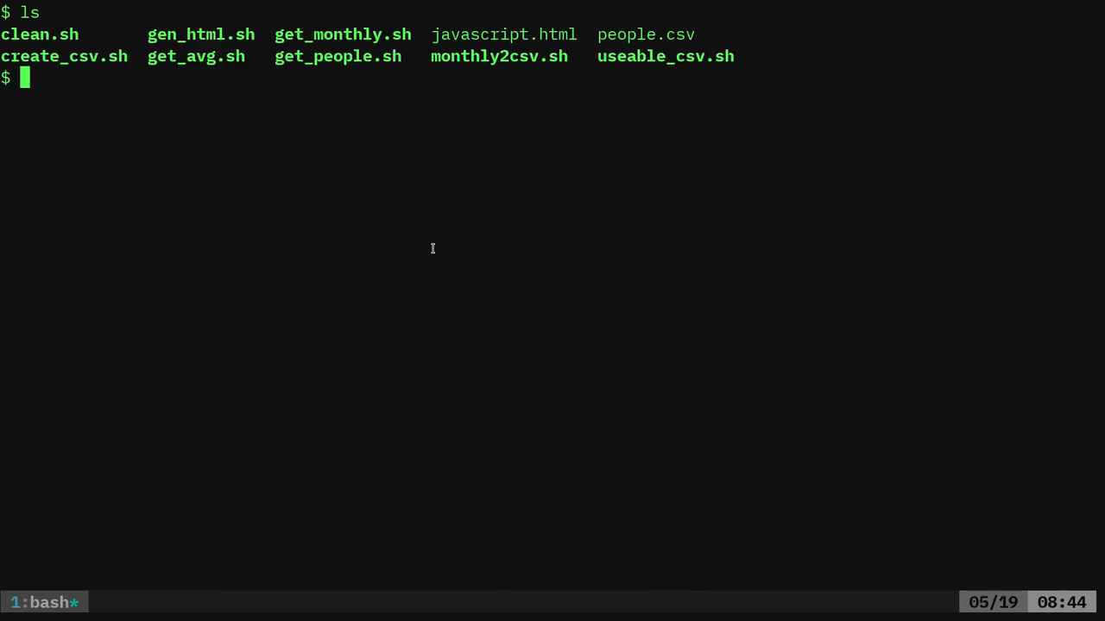
{"action": "mouse_move", "coordinate": [146, 55]}
{"action": "type", "text": "."}
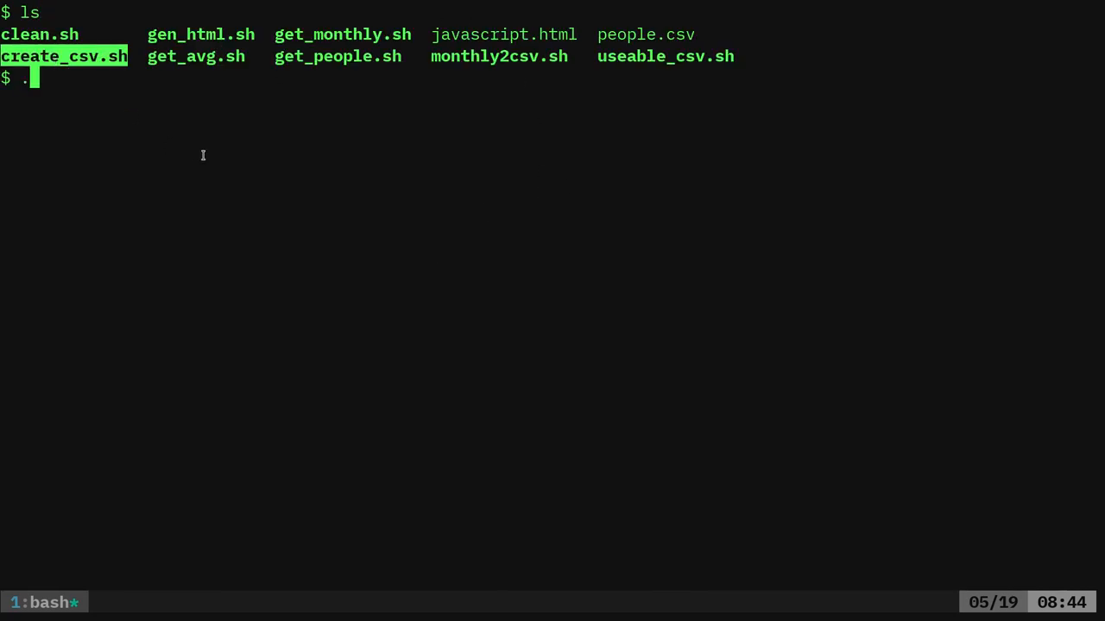
Run ./create_csv.sh to print salary rows, then launch LibreOffice on salaries.csv.
{"action": "type", "text": "/create_csv.sh"}
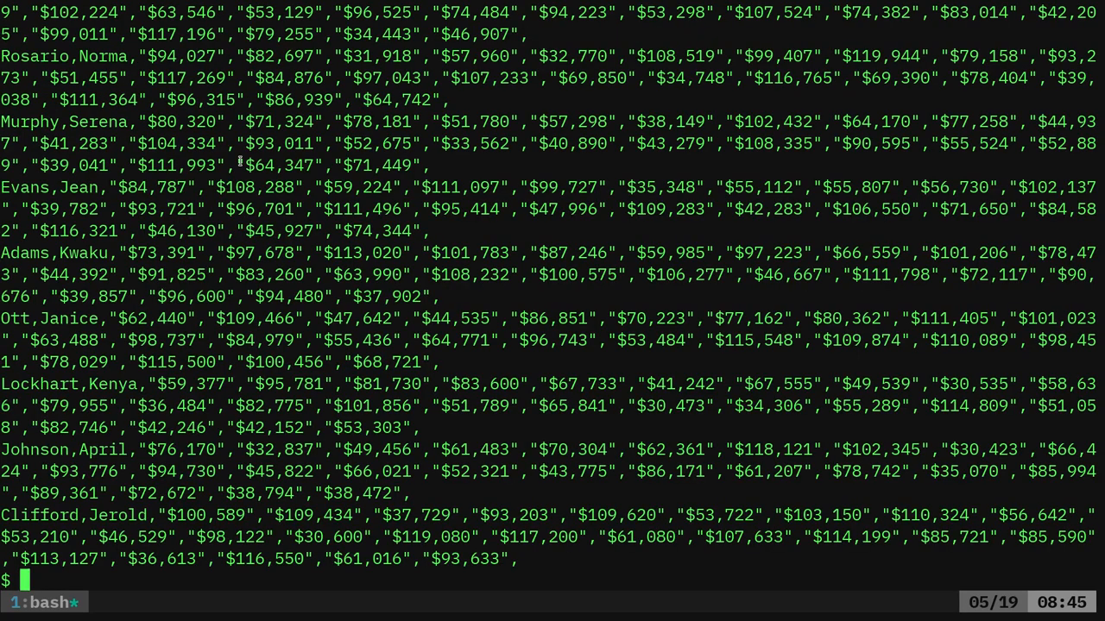
{"action": "type", "text": "libreoffice"}
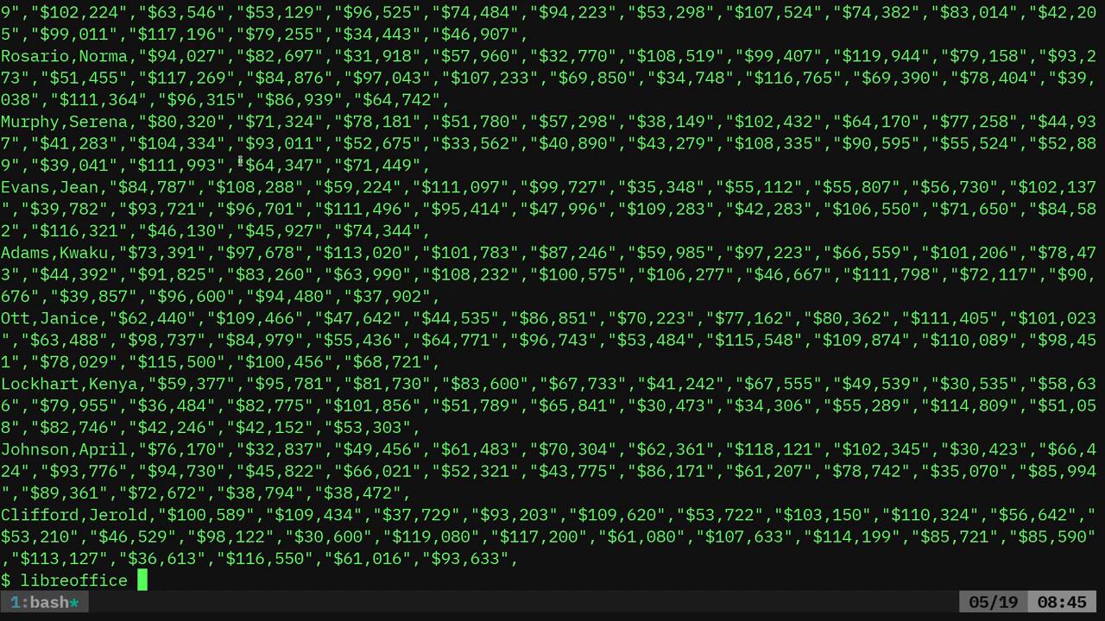
{"action": "type", "text": "salaries.csv"}
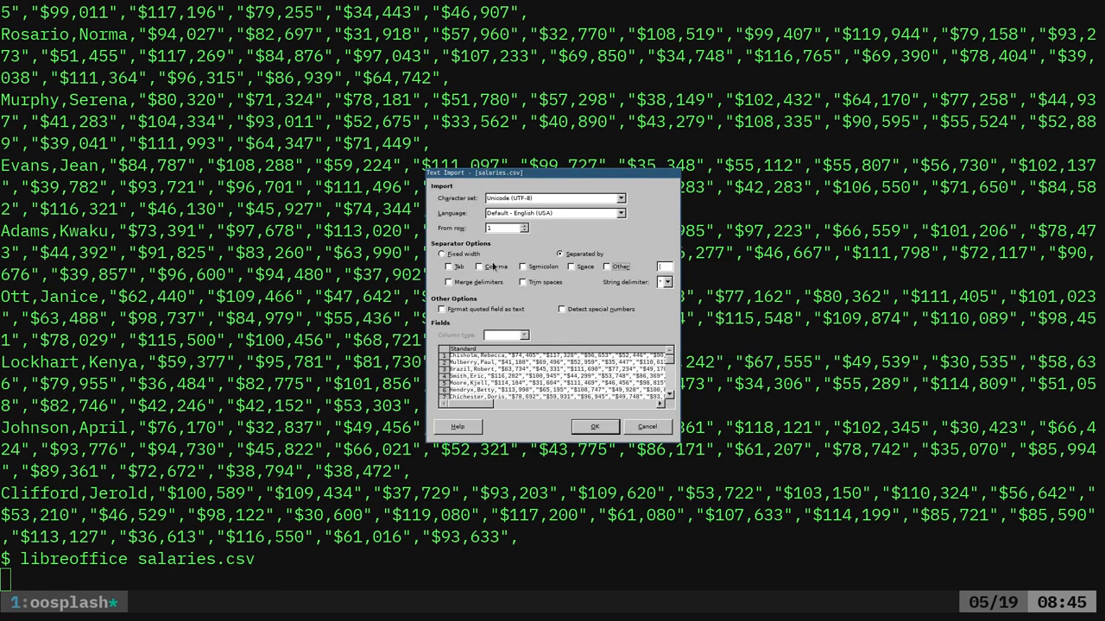
Import salaries.csv with Comma ticked as the column separator.
{"action": "left_click", "coordinate": [483, 266]}
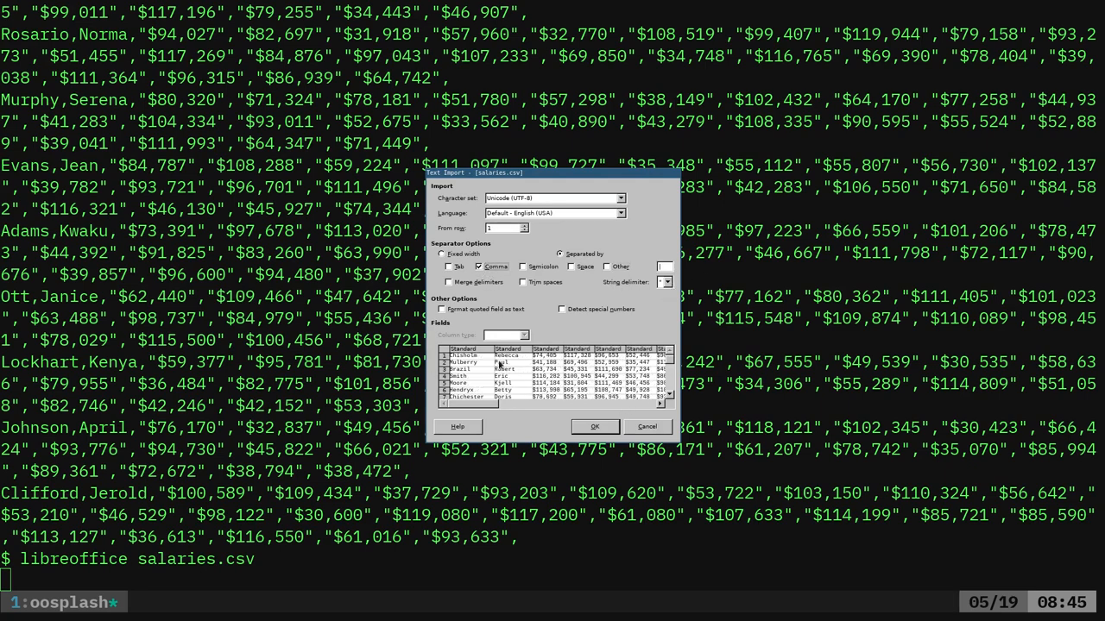
{"action": "left_click", "coordinate": [594, 427]}
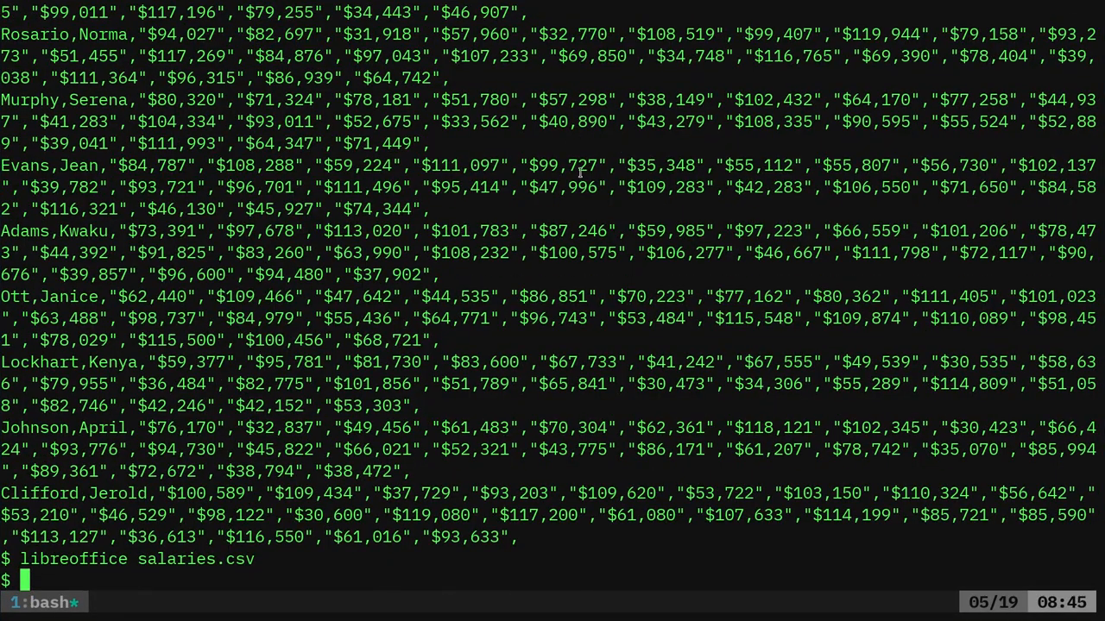
Open create_csv.sh in Vim and highlight the people.csv source name while explaining.
{"action": "type", "text": "vim c"}
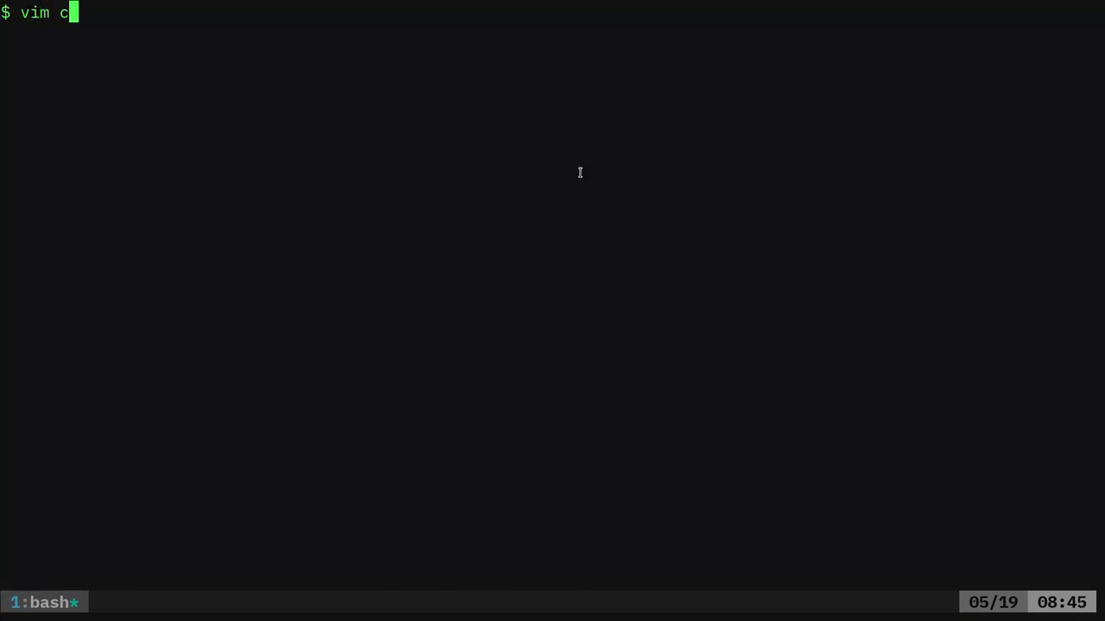
{"action": "key", "text": "Return"}
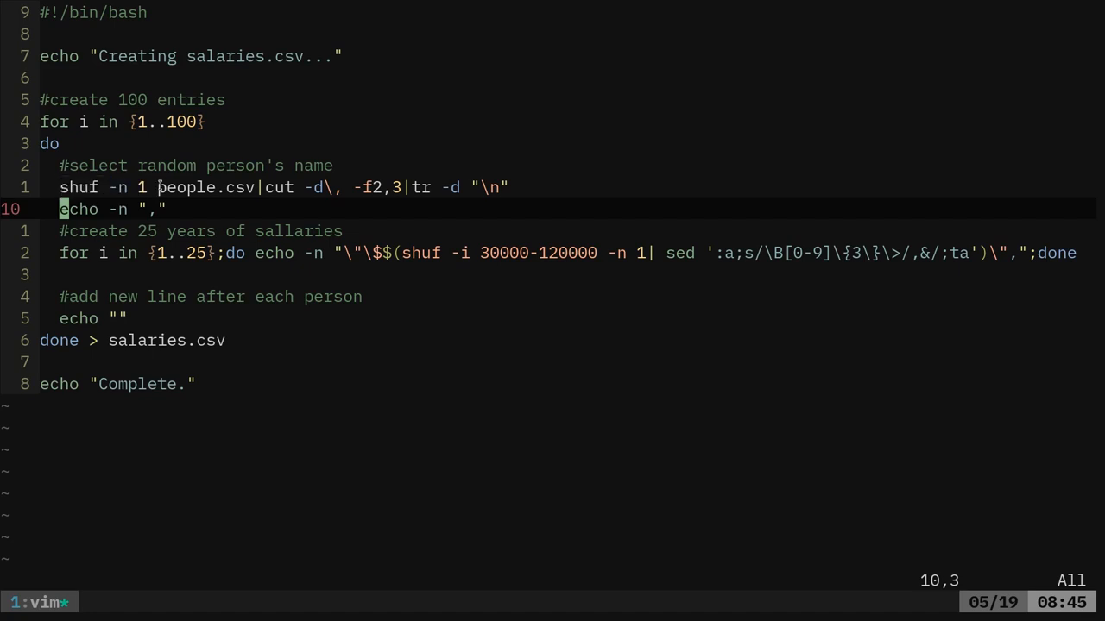
{"action": "double_click", "coordinate": [205, 188]}
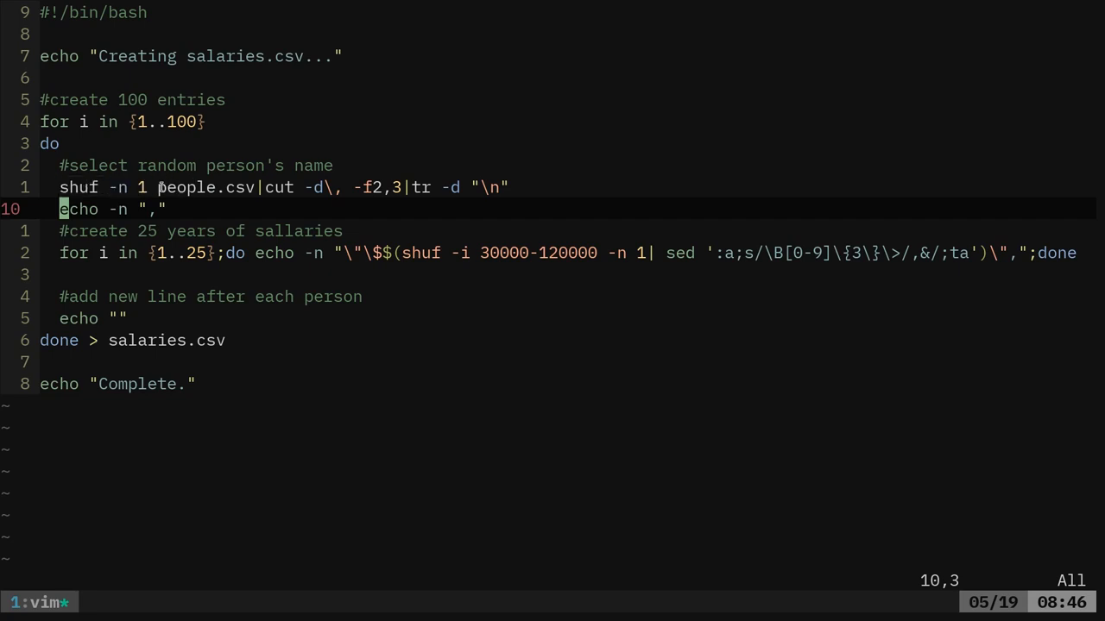
{"action": "double_click", "coordinate": [278, 188]}
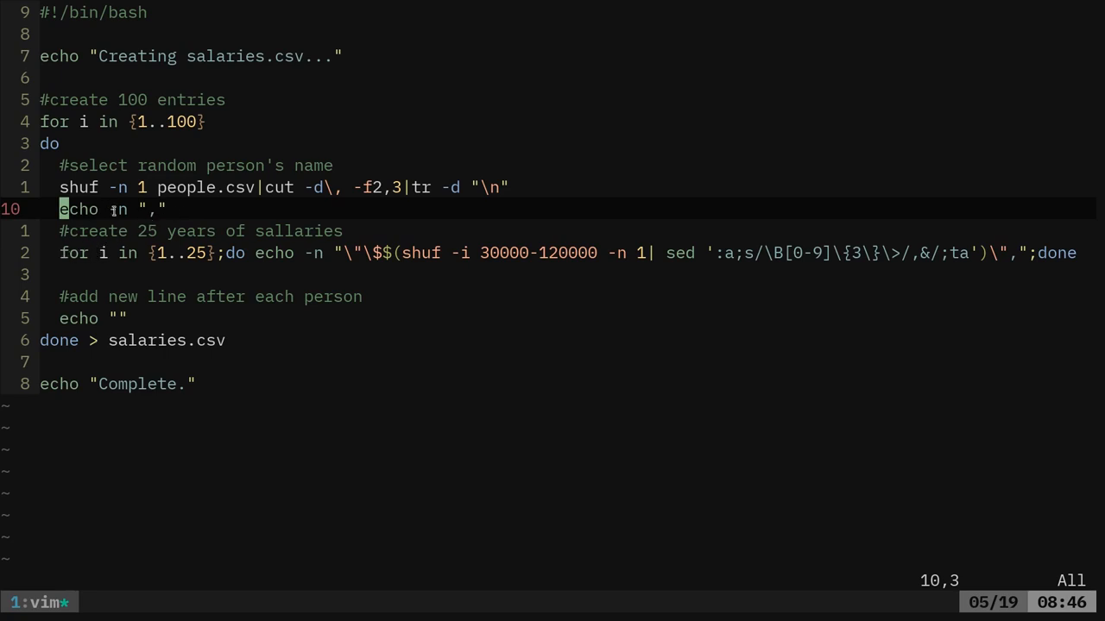
Rework the salary line with -n and a sed loop adding thousands commas.
{"action": "type", "text": "-n"}
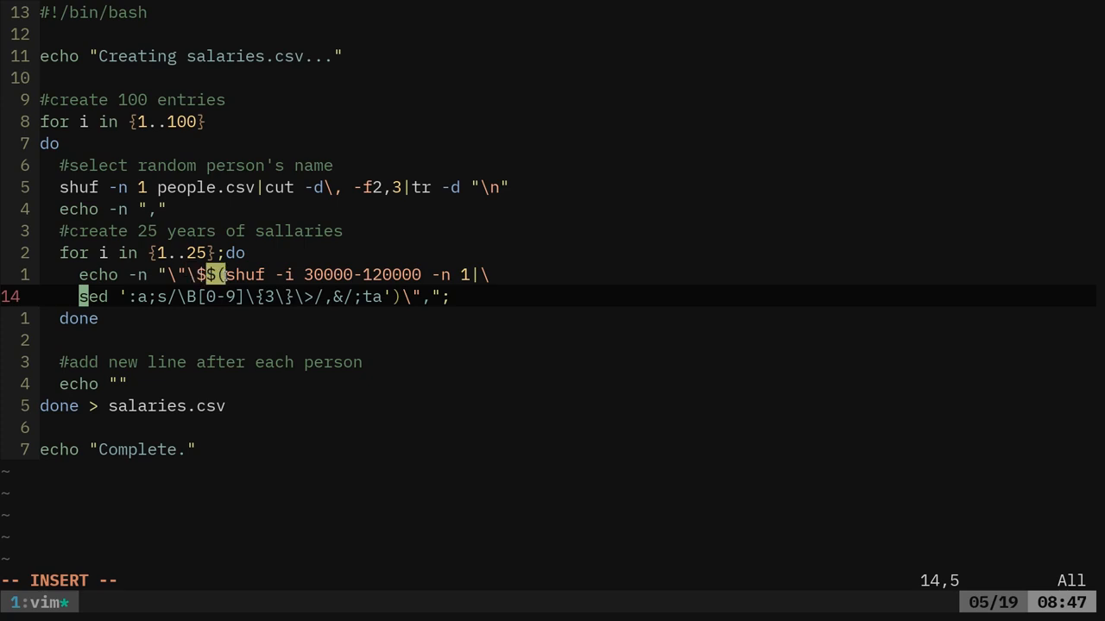
{"action": "left_click_drag", "start_coordinate": [226, 275], "coordinate": [431, 274]}
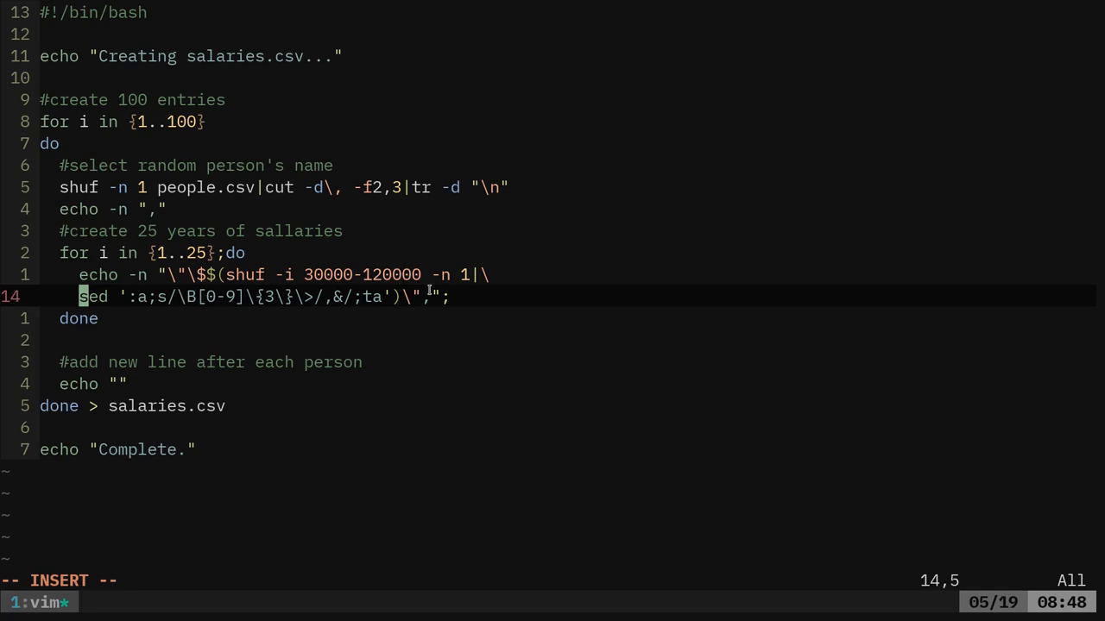
{"action": "mouse_move", "coordinate": [152, 238]}
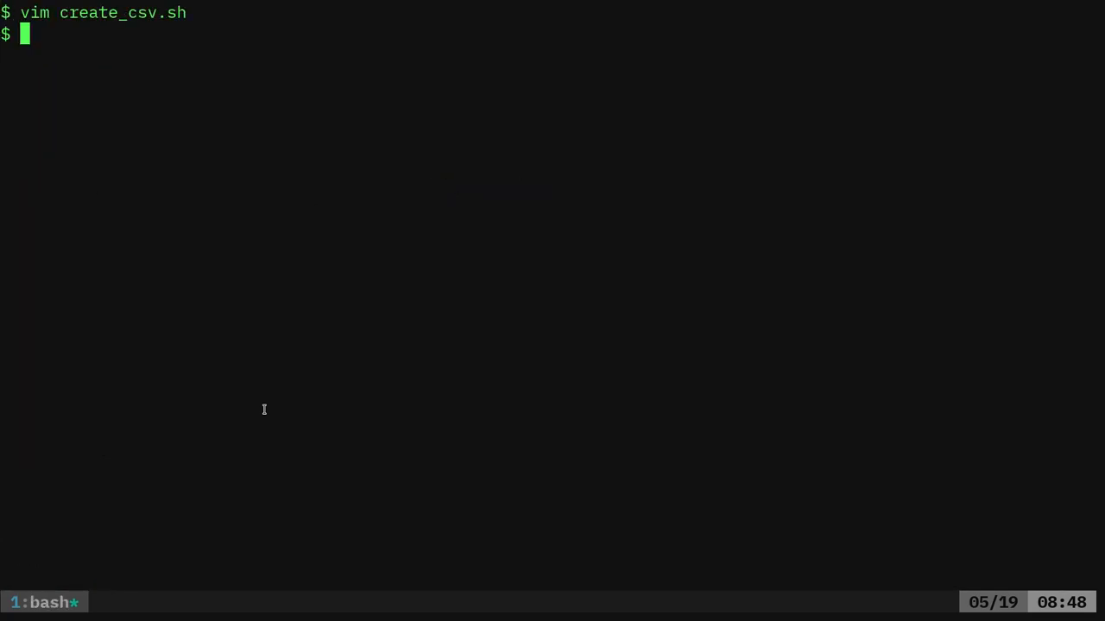
Open salaries.csv in LibreOffice Calc and inspect the surnames in cells A2 and A3.
{"action": "type", "text": "libreoffice salaries.csv"}
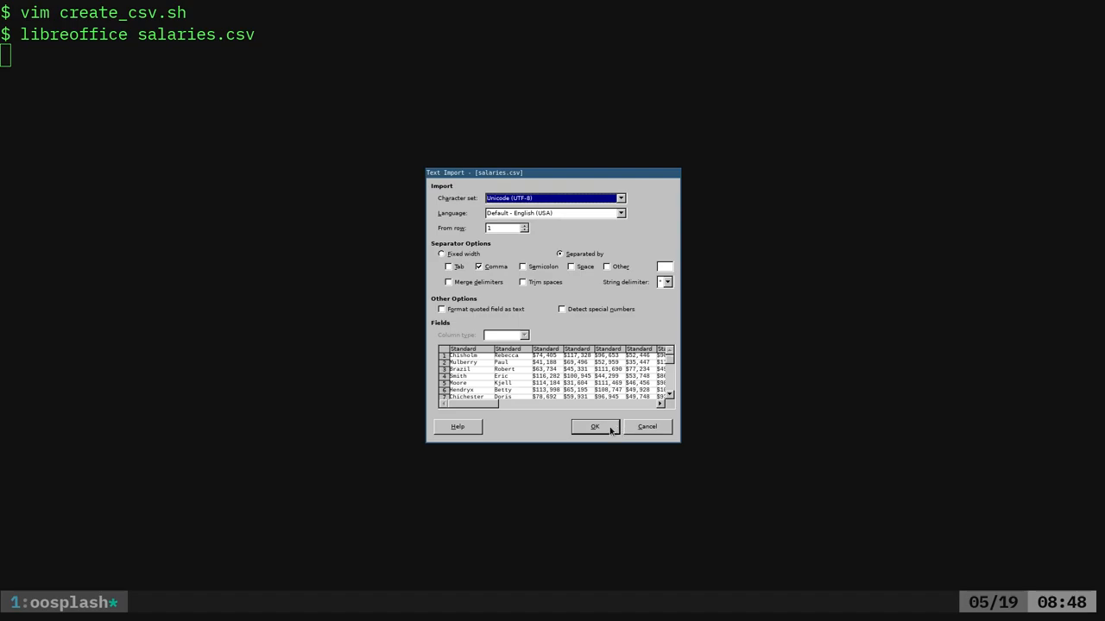
{"action": "left_click", "coordinate": [594, 427]}
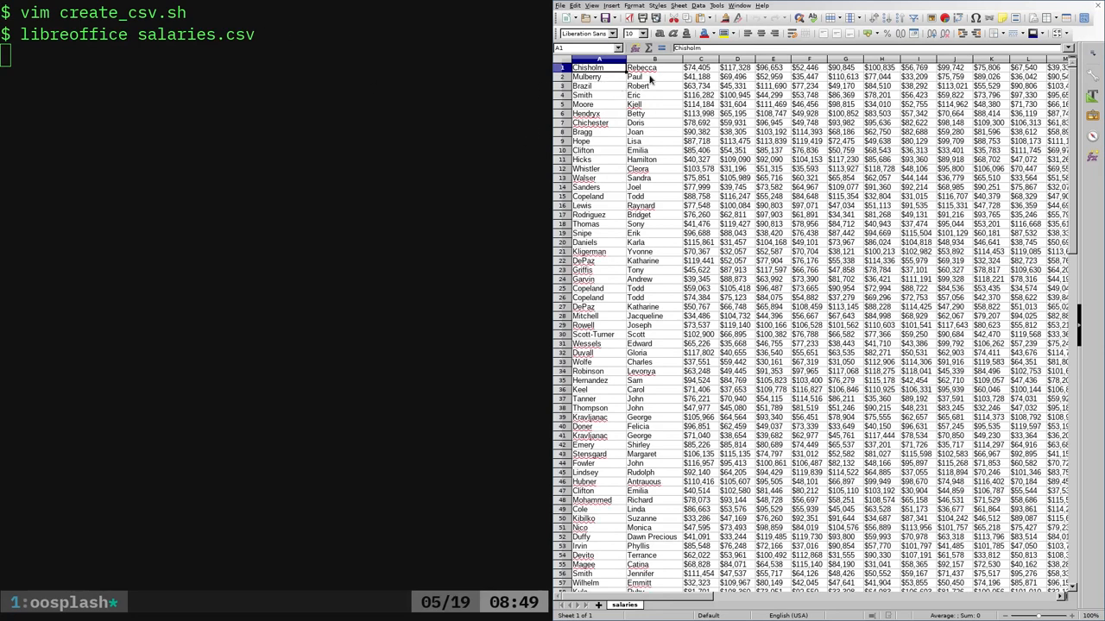
{"action": "left_click", "coordinate": [599, 85]}
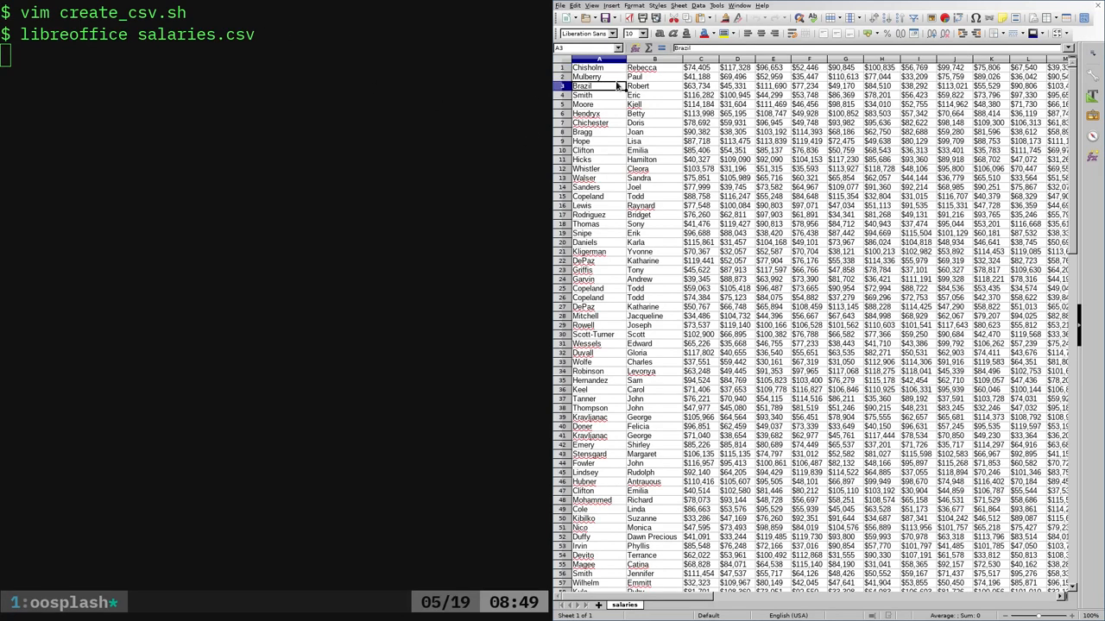
{"action": "left_click", "coordinate": [600, 76]}
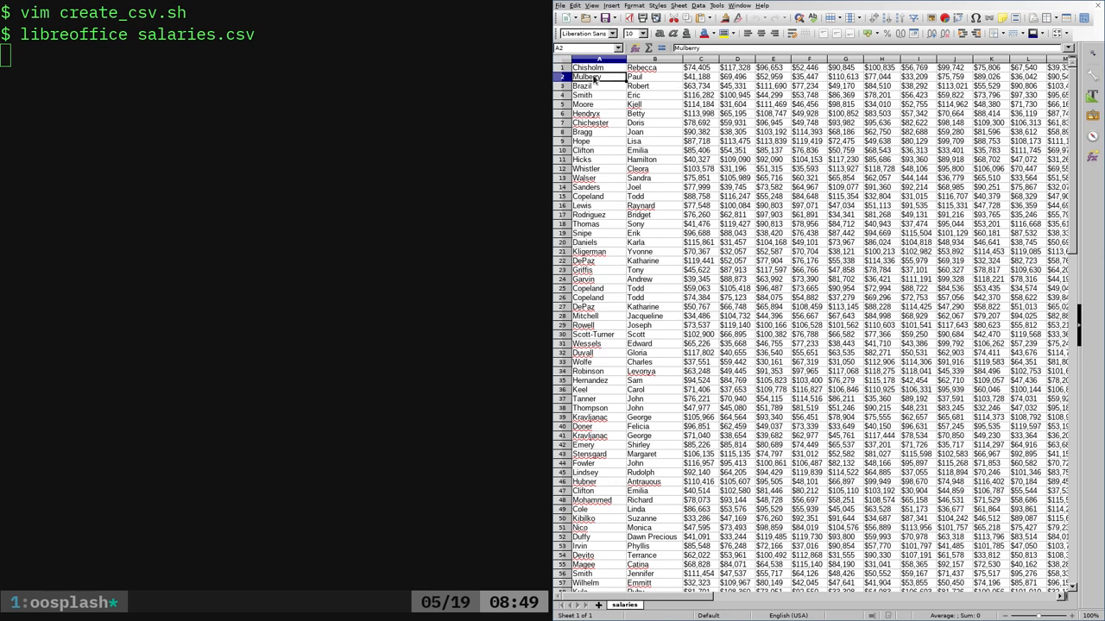
{"action": "mouse_move", "coordinate": [642, 110]}
{"action": "type", "text": "./create_csv.sh"}
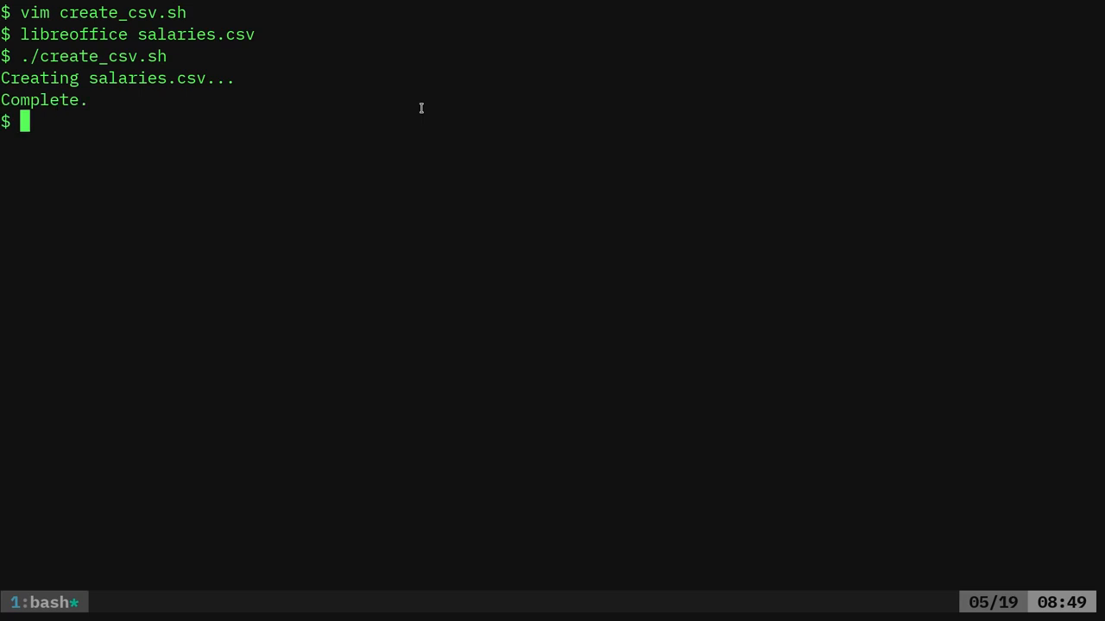
{"action": "type", "text": "libreoffice salaries.csv"}
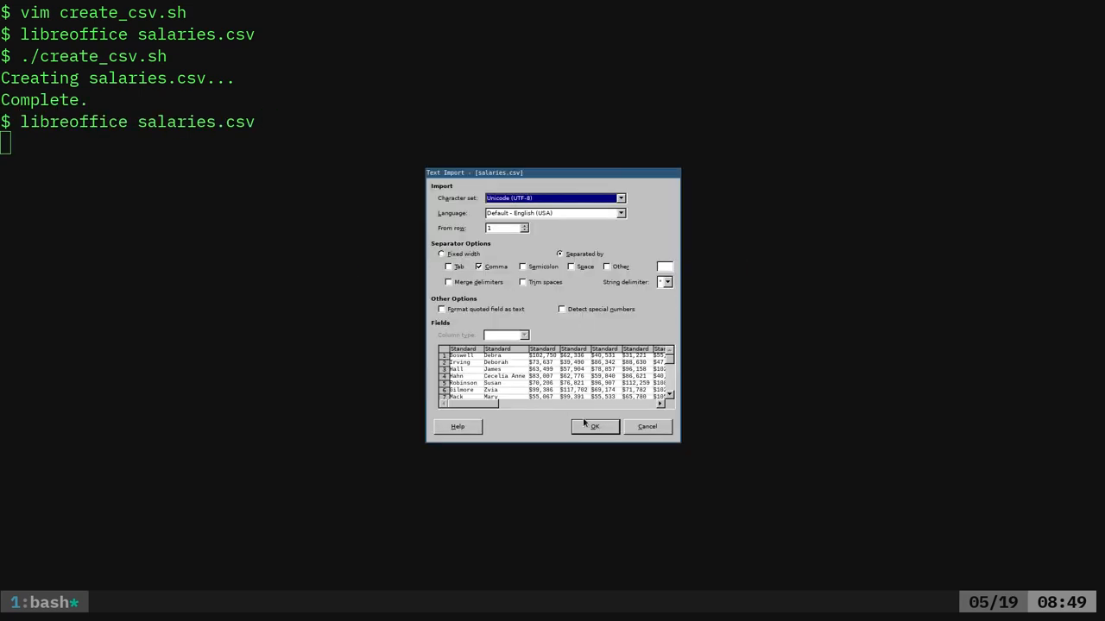
{"action": "left_click", "coordinate": [594, 426]}
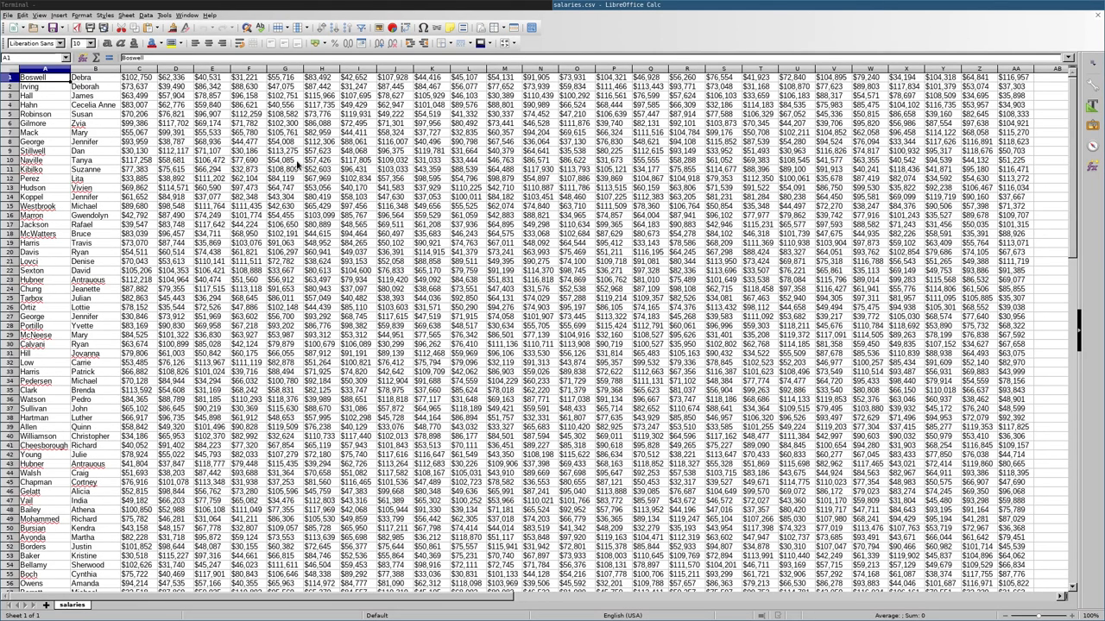
{"action": "scroll", "scroll_direction": "down", "scroll_amount": 3}
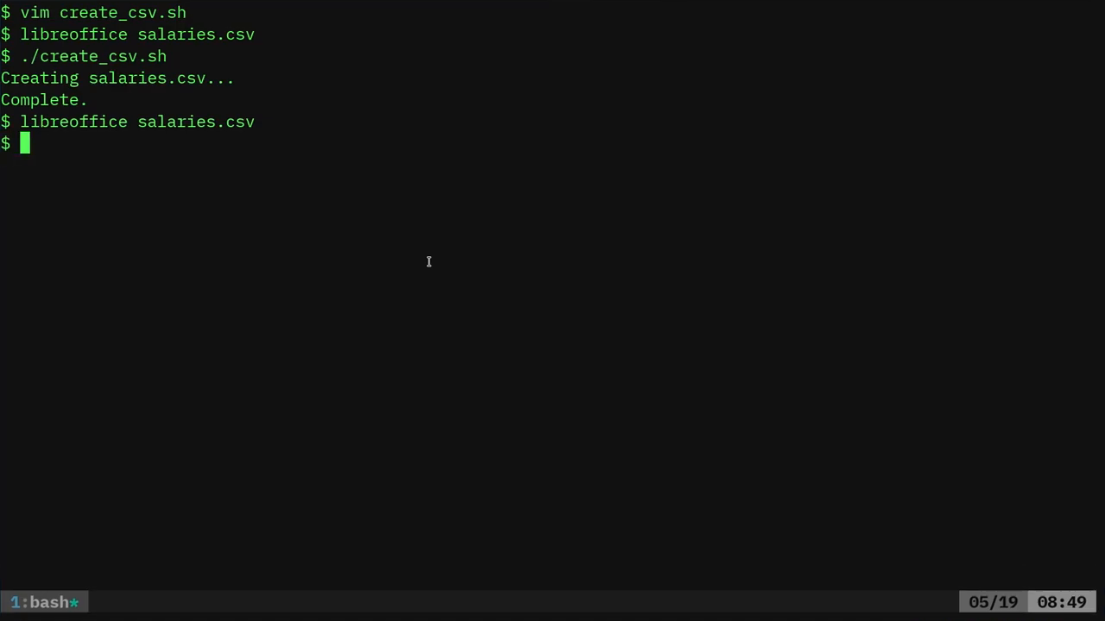
Open create_csv.sh and add numfmt --g to the salary pipeline, retyping it after an undo.
{"action": "type", "text": "vim c"}
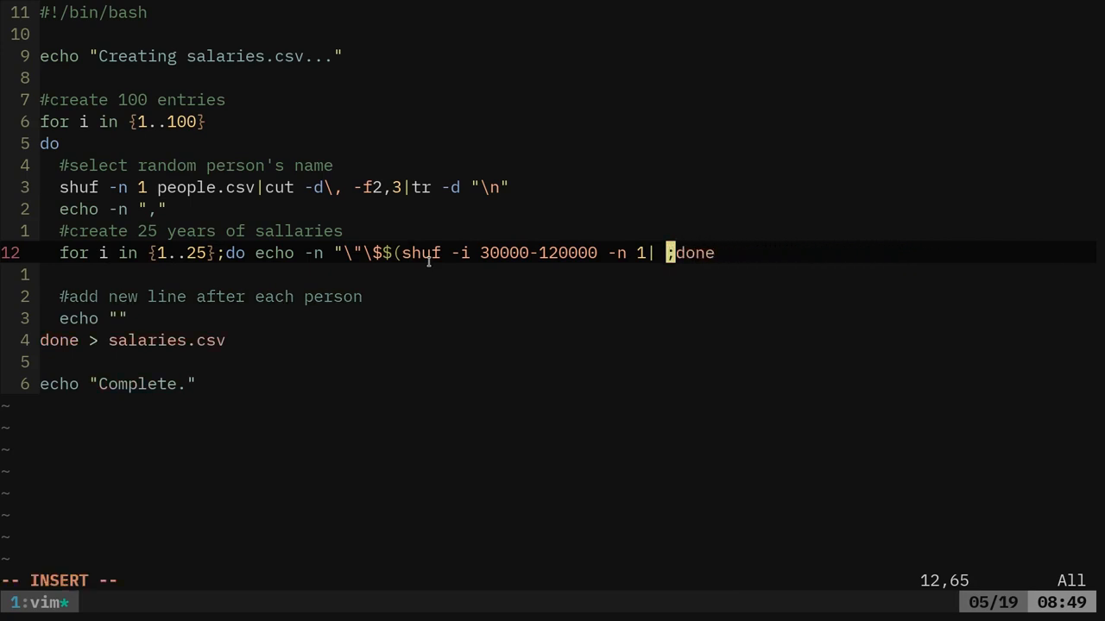
{"action": "type", "text": "numfmt -"}
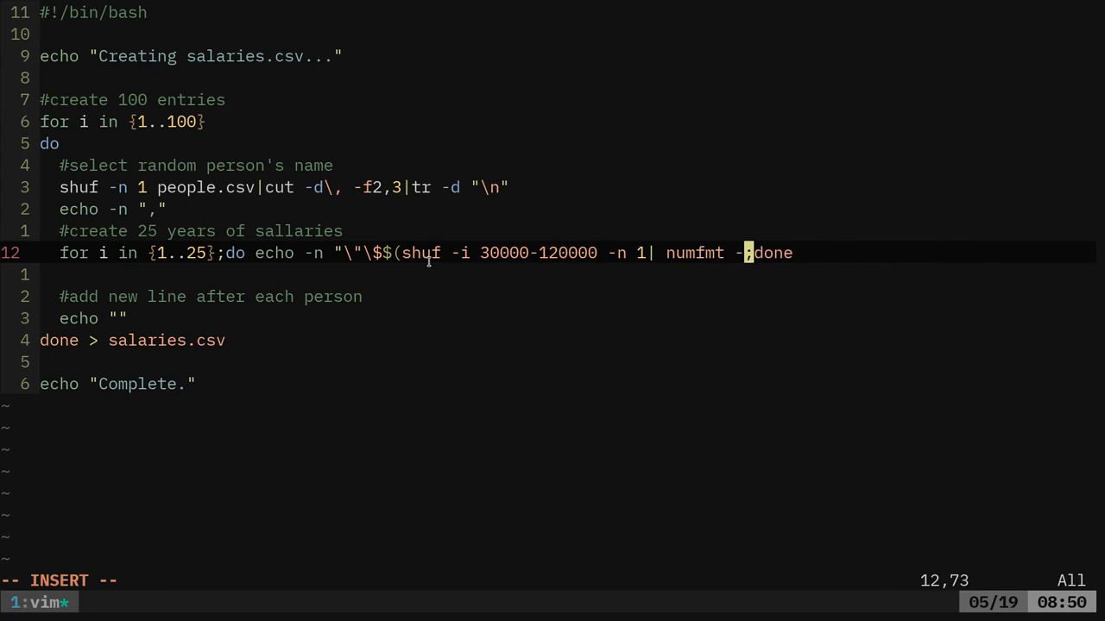
{"action": "type", "text": "g"}
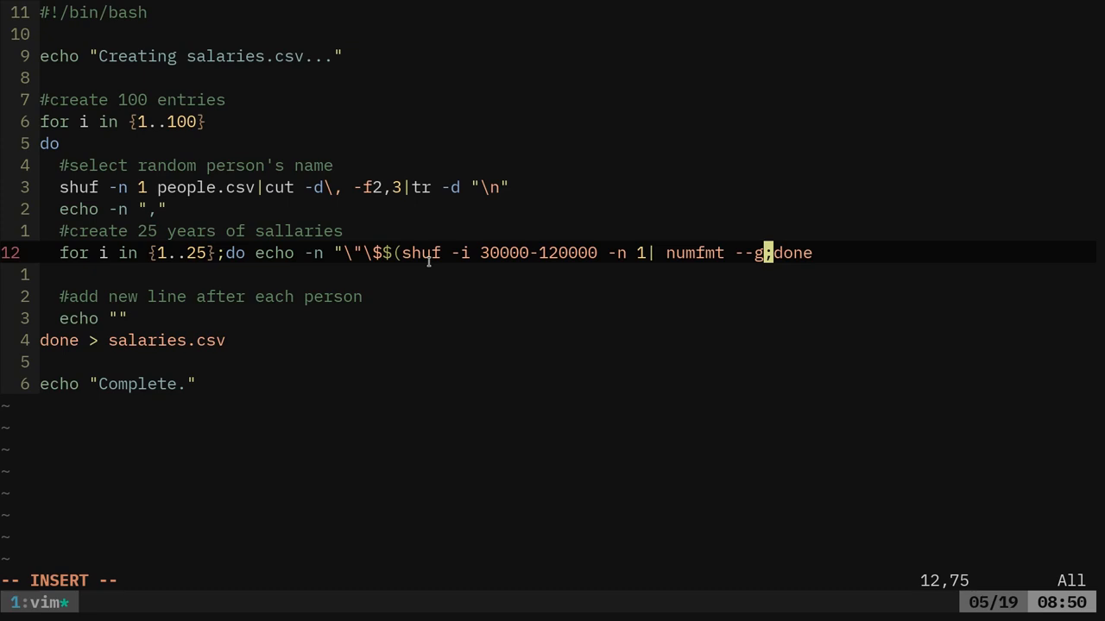
{"action": "type", "text": ")\\\","}
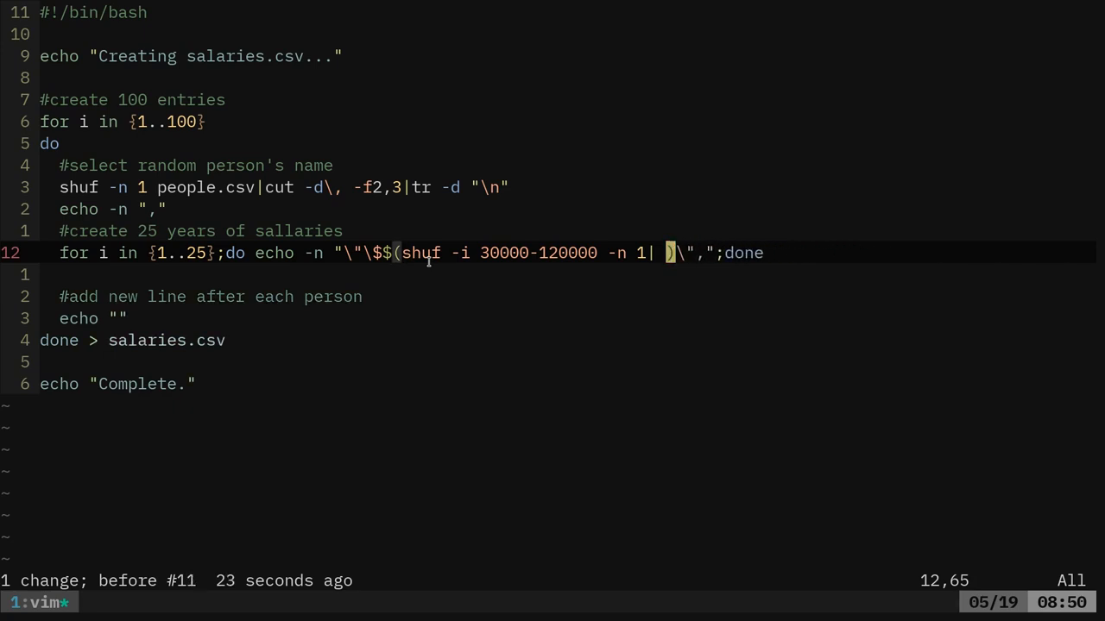
{"action": "type", "text": "n"}
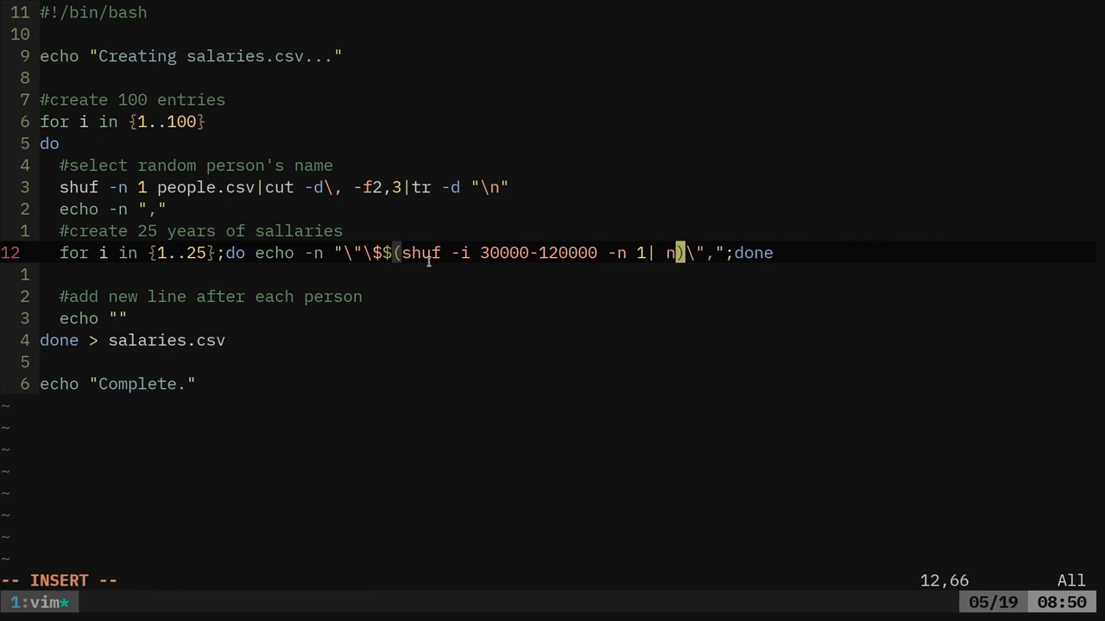
{"action": "type", "text": "umfmt"}
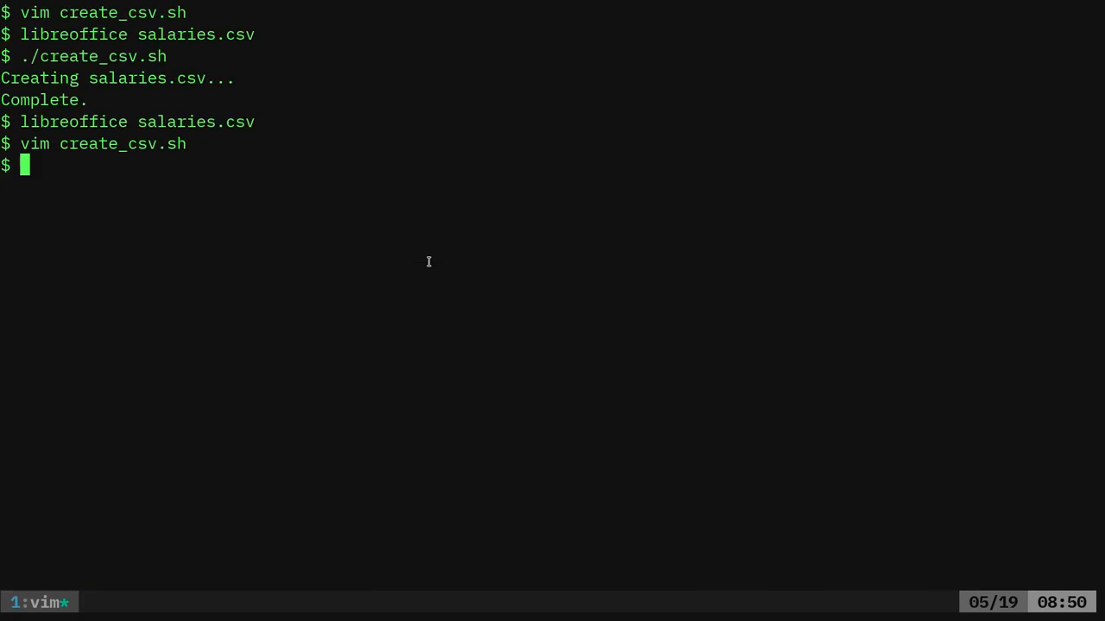
Run ./create_csv.sh to test the numfmt-formatted salary output.
{"action": "type", "text": "./create_csv.sh"}
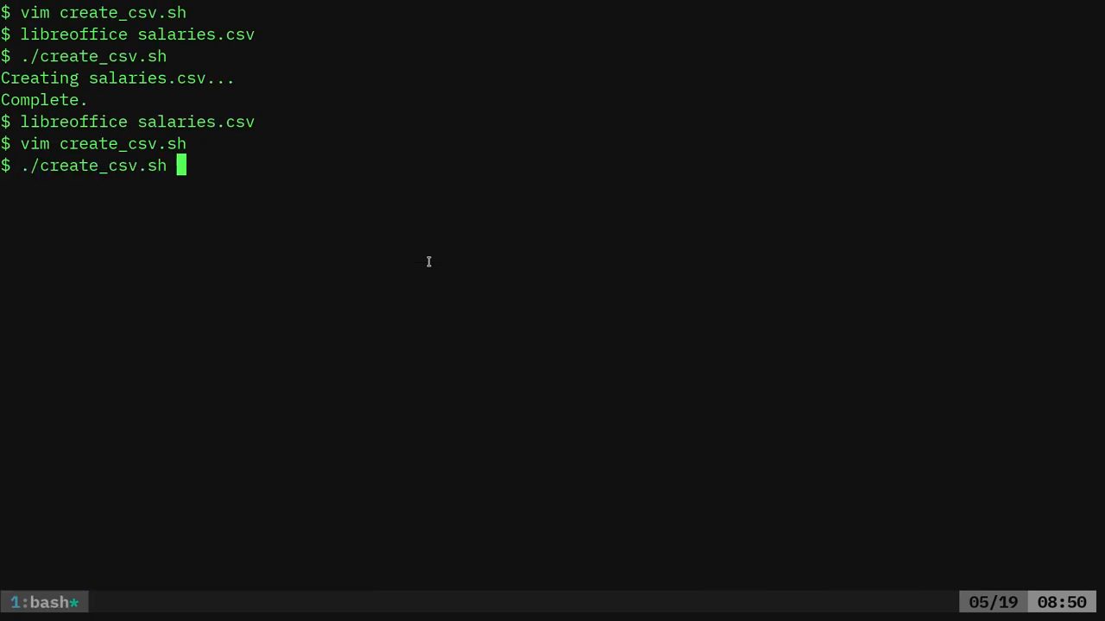
{"action": "key", "text": "Return"}
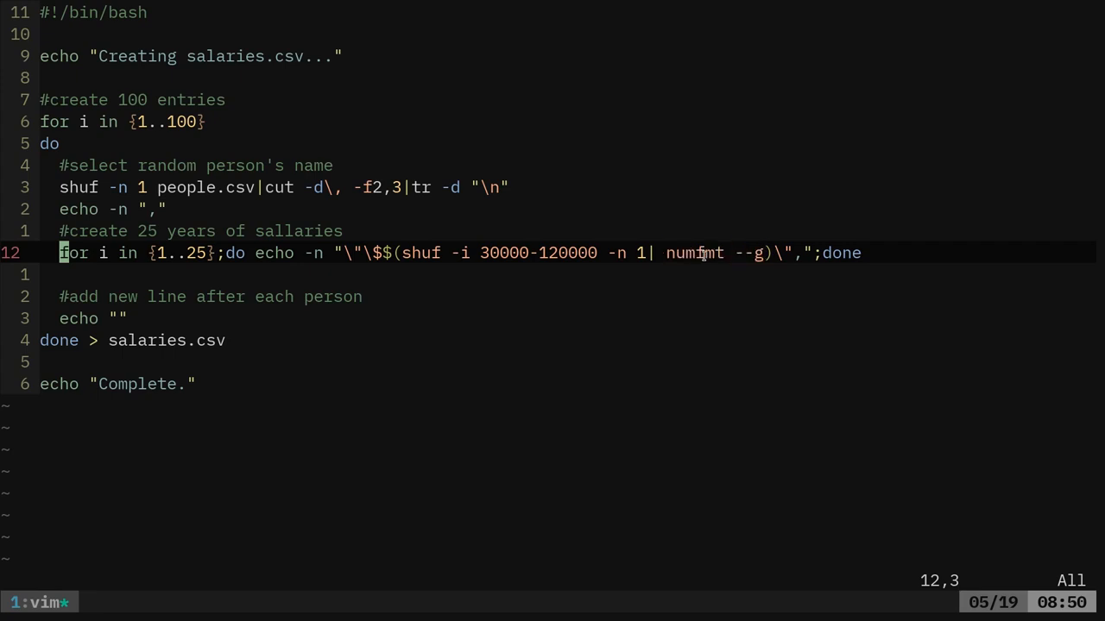
{"action": "double_click", "coordinate": [694, 252]}
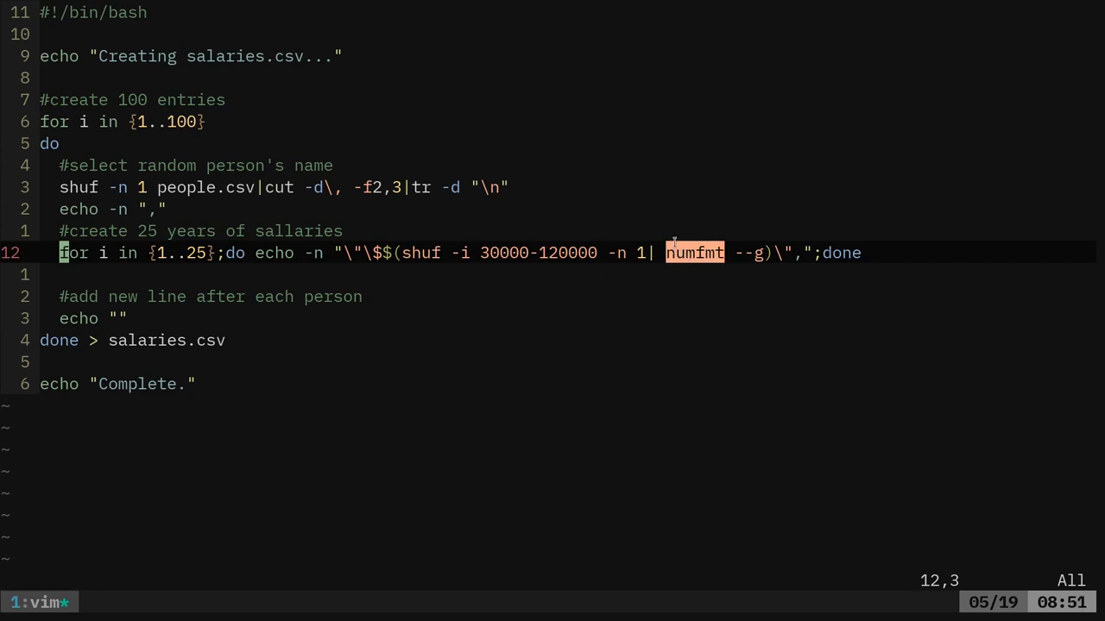
{"action": "mouse_move", "coordinate": [696, 202]}
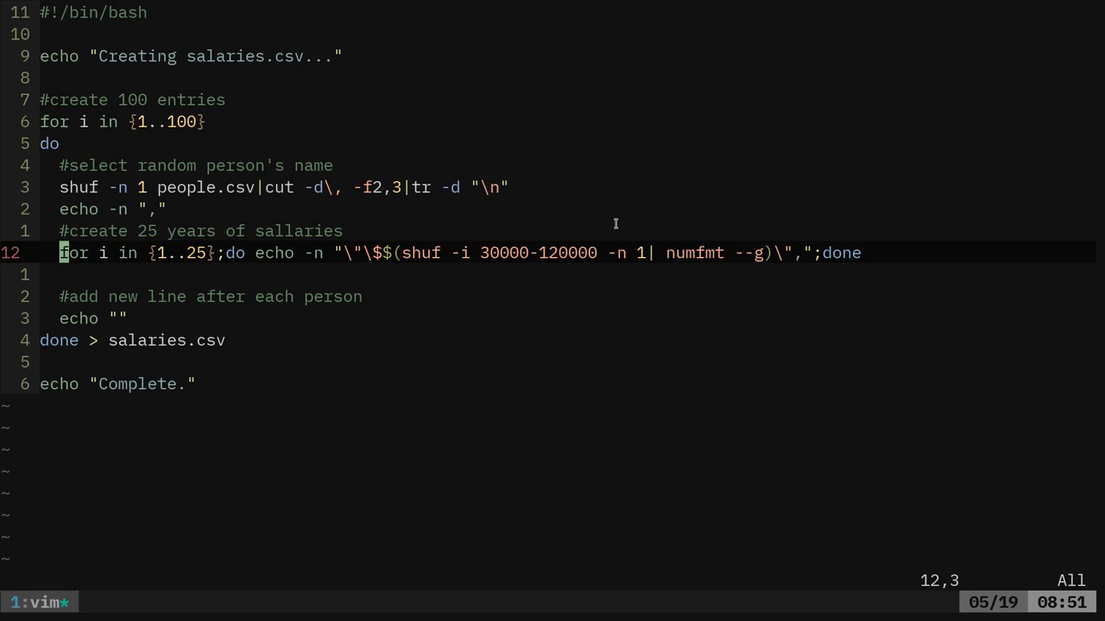
{"action": "mouse_move", "coordinate": [237, 394]}
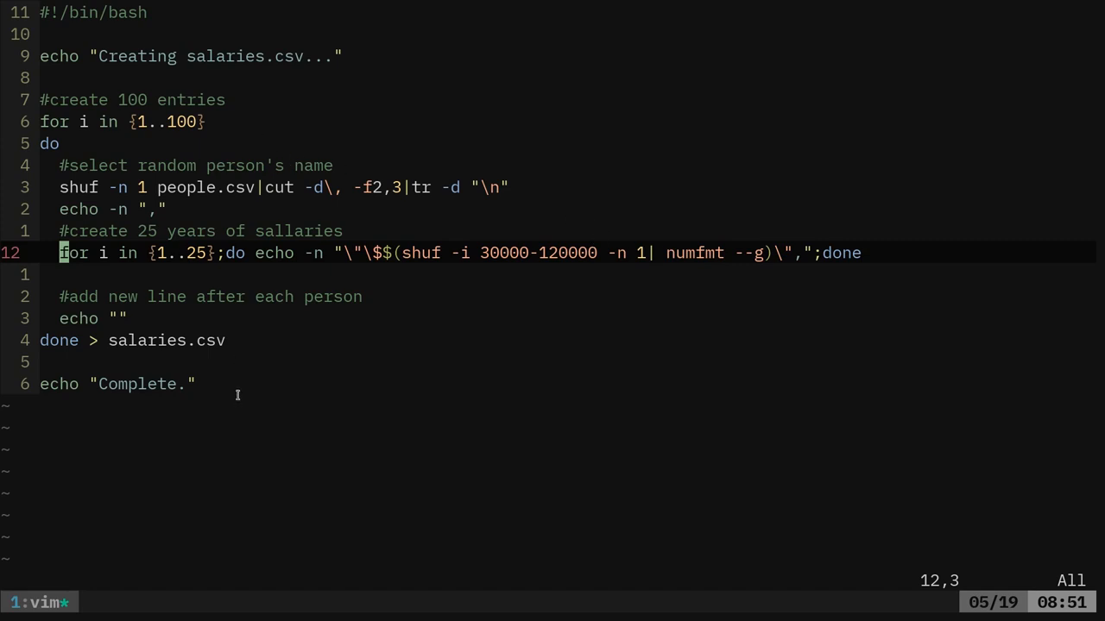
{"action": "mouse_move", "coordinate": [176, 165]}
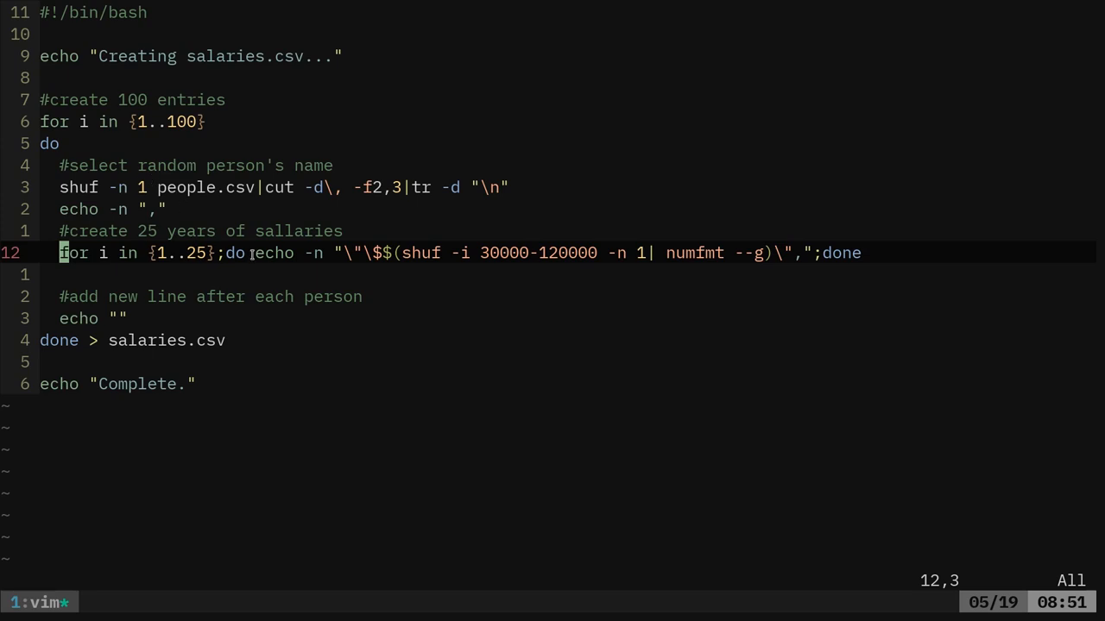
{"action": "mouse_move", "coordinate": [432, 302]}
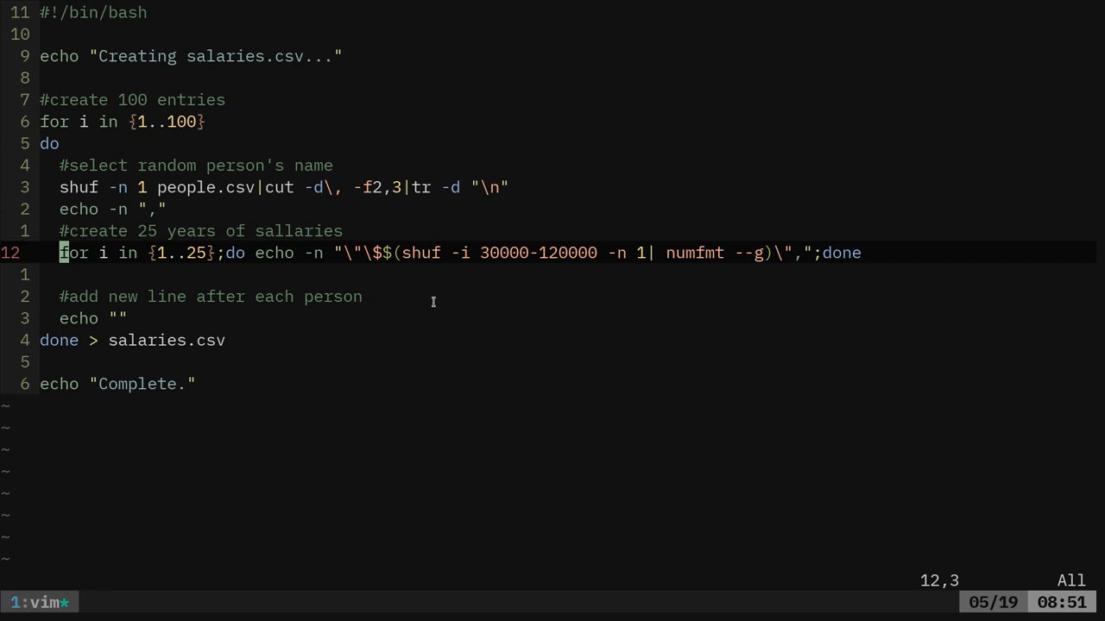